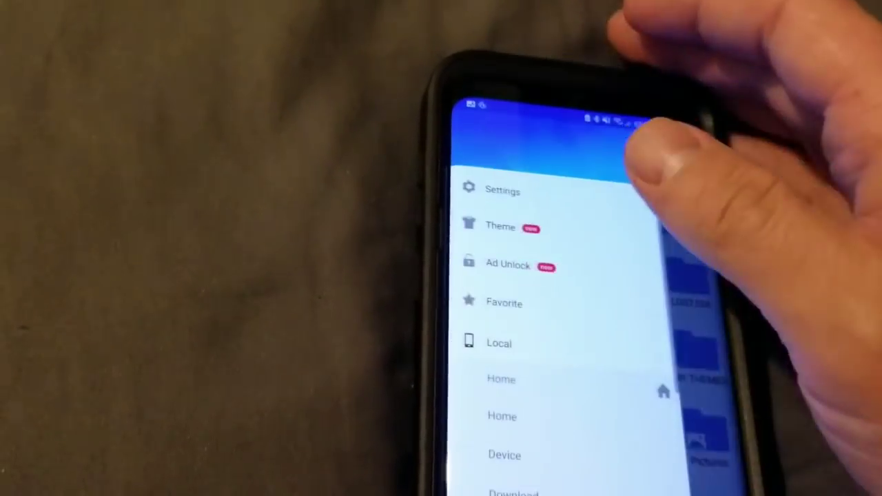
# Step: Scroll the ES File Explorer side menu to the Local entries: Home, Device and Download
pyautogui.scroll(-3)
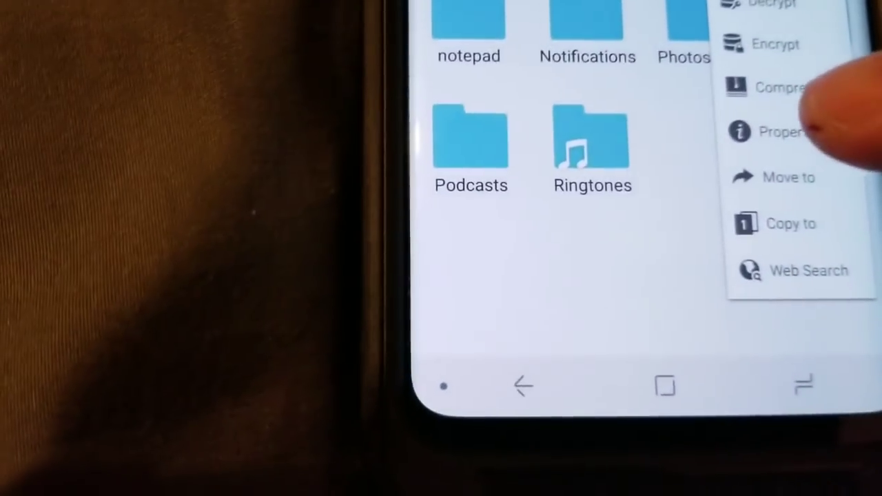
# Step: Open a folder's More menu showing Encrypt, Compress, Properties, Move to and Copy to
pyautogui.click(779, 132)
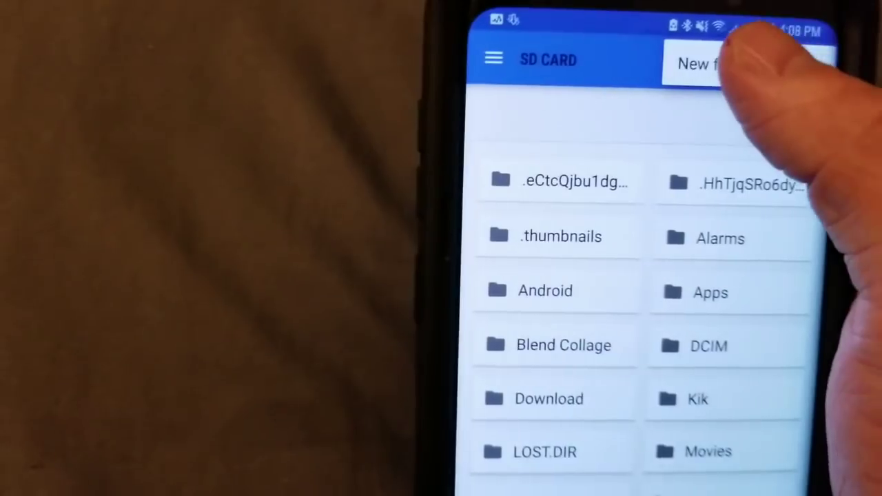
# Step: Use the SD CARD overflow menu's New folder option to add a 'ShowBox' folder
pyautogui.click(699, 61)
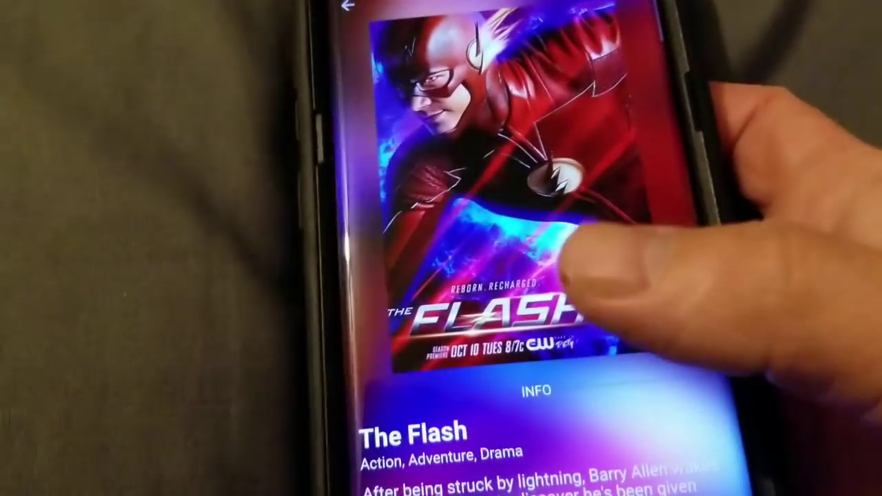
# Step: Scroll The Flash's page down to the Season 1 episode grid
pyautogui.scroll(-3)
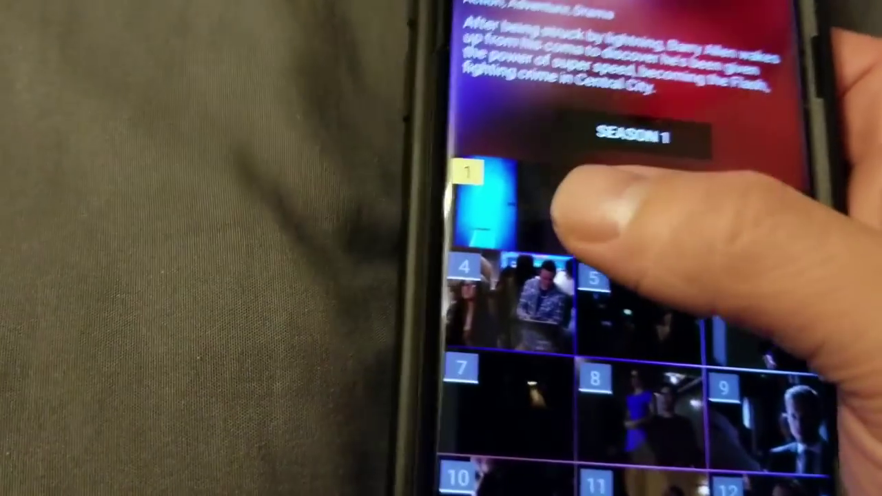